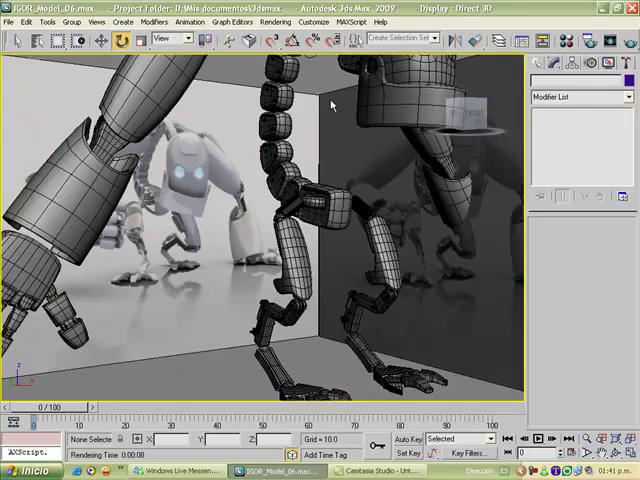
Orbit the Perspective view slightly to see the robot's wireframe legs from a new angle.
{"action": "left_click_drag", "start_coordinate": [330, 105], "coordinate": [315, 130]}
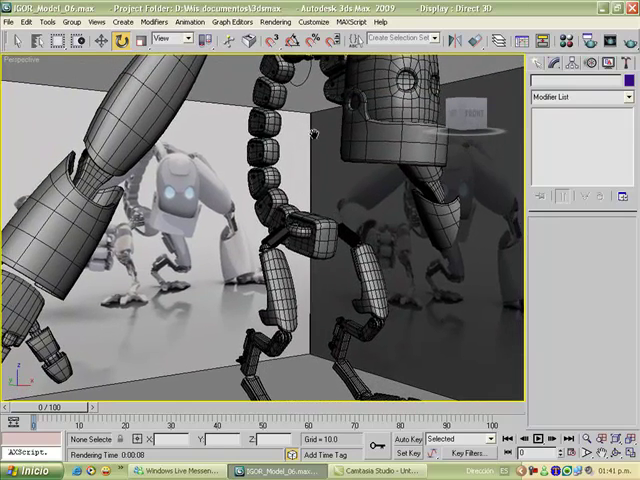